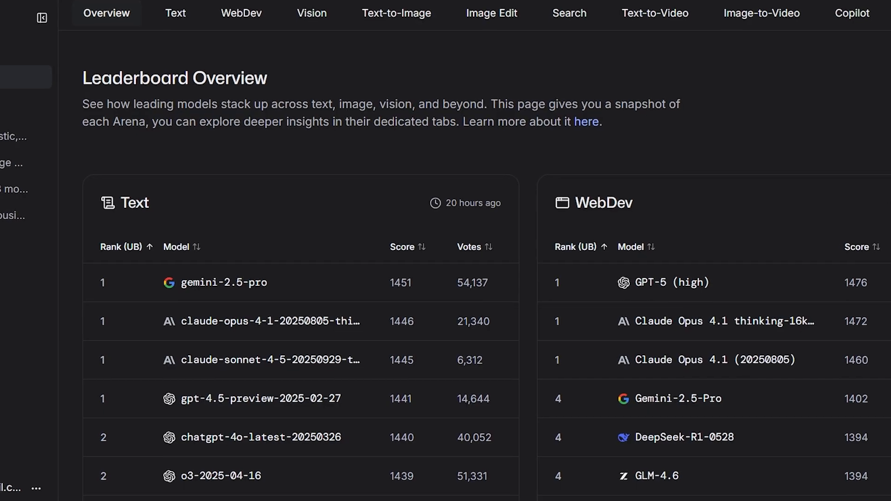
Accept the Terms of Use to send the business-ideas prompt and review gpt-5-high's five ideas
scroll("down", 3)
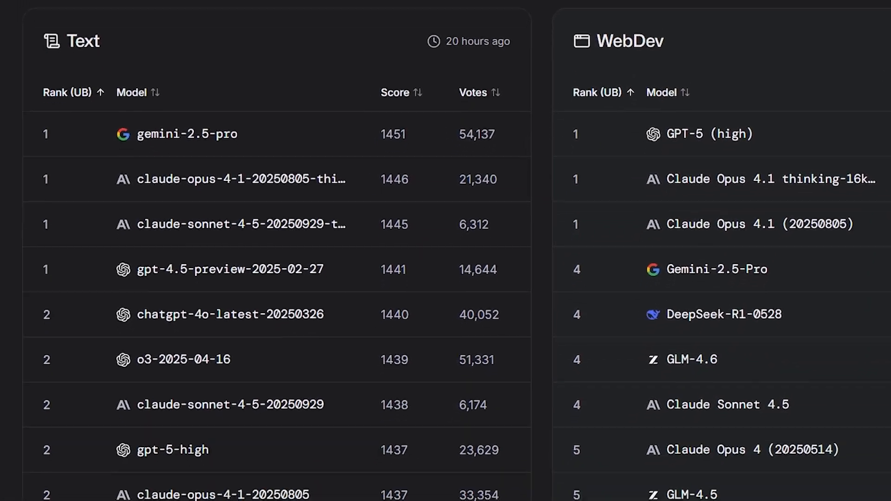
scroll("down", 3)
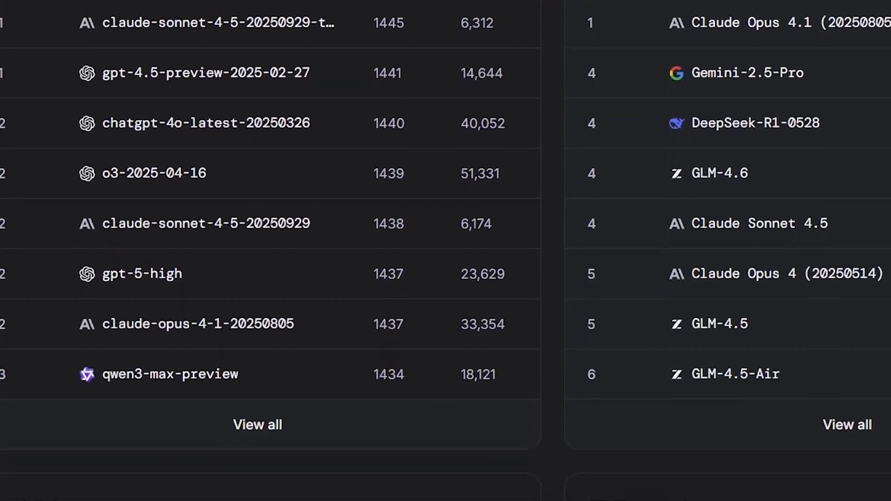
scroll("down", 3)
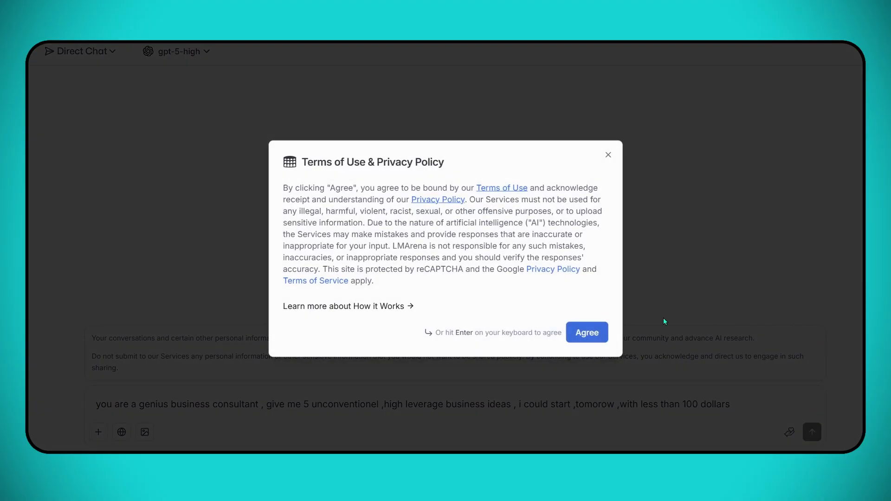
left_click(586, 332)
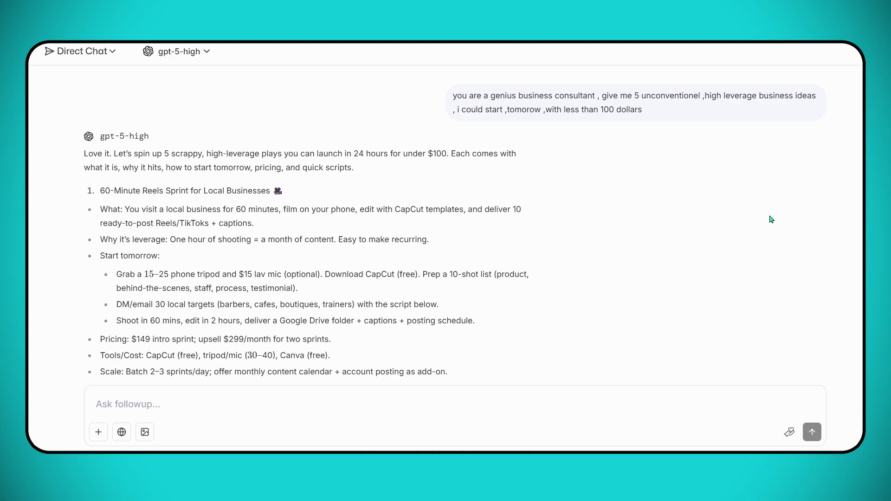
mouse_move(717, 163)
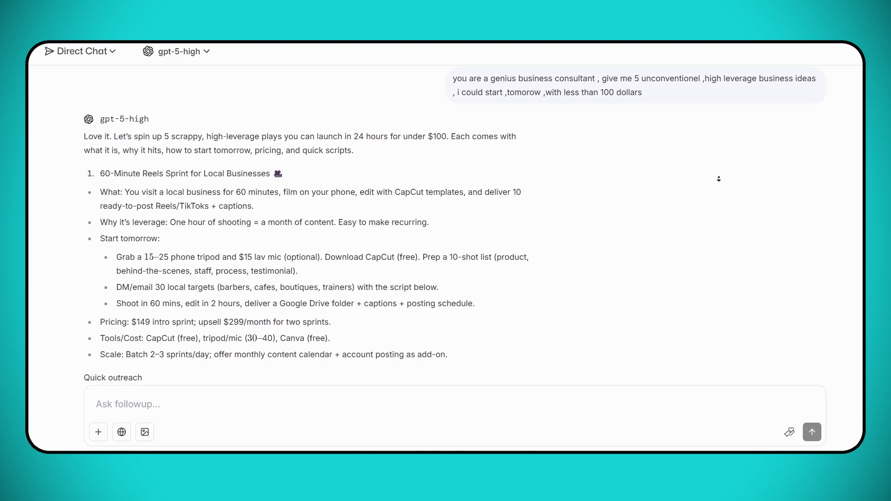
scroll("down", 3)
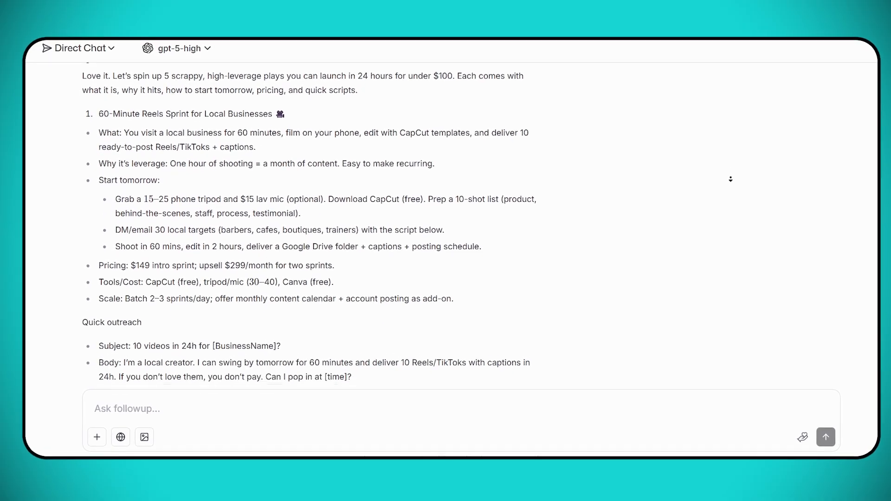
scroll("down", 3)
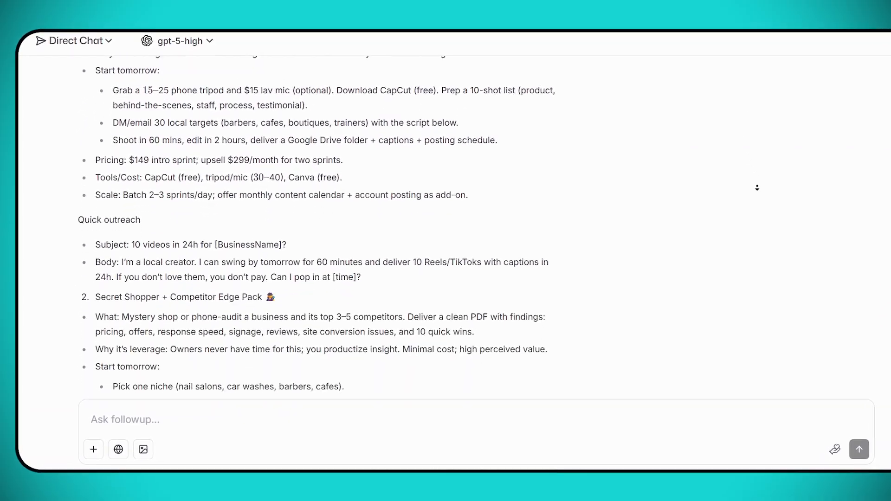
scroll("down", 3)
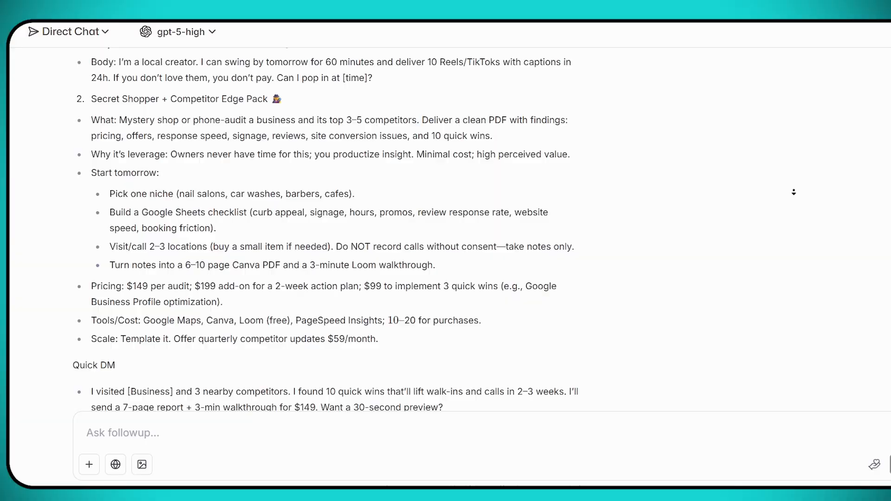
scroll("down", 3)
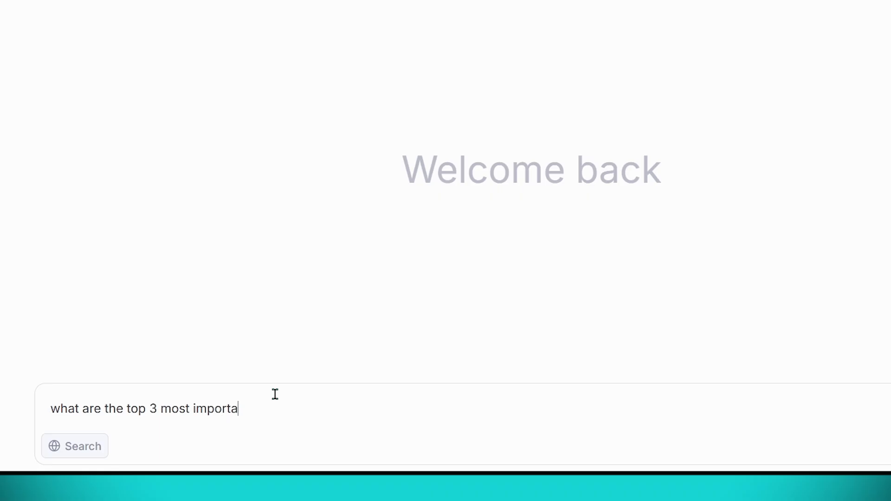
Ask grok-4-fast-search with Search enabled about recent top AI workflow tools and review its answer
type("nt ai")
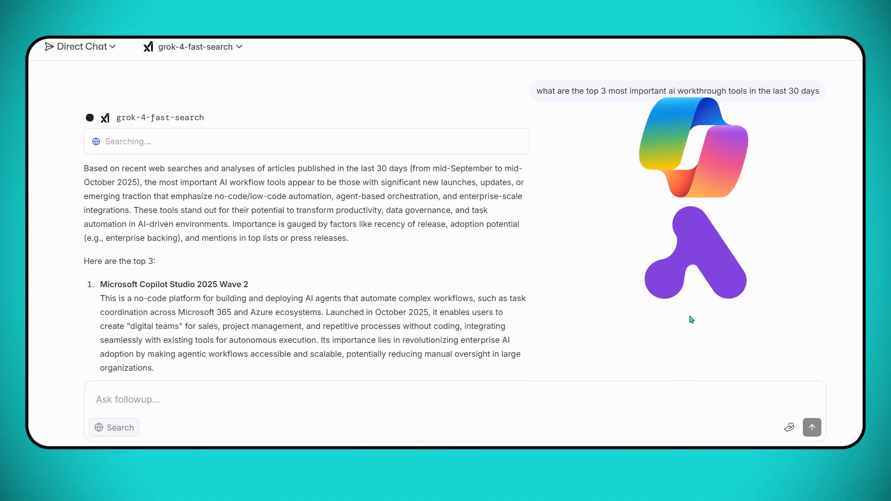
scroll("down", 3)
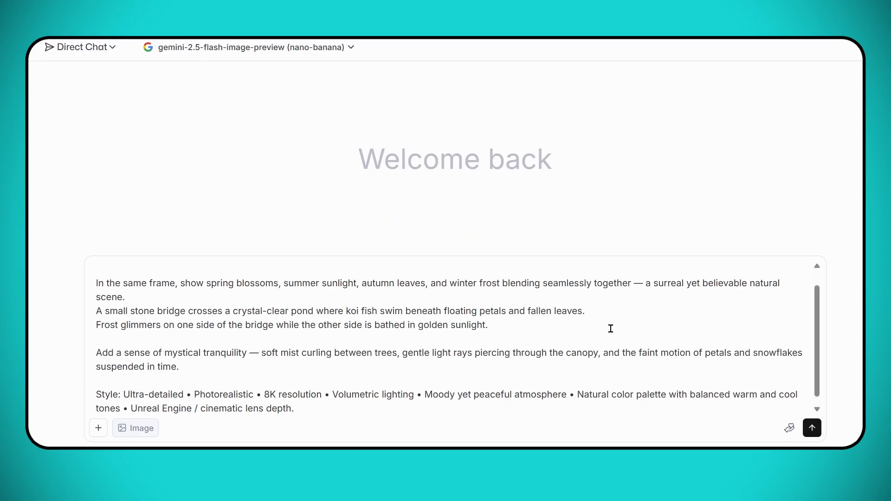
Send the four-seasons stone-bridge prompt to gemini-2.5-flash-image-preview for image generation
left_click(812, 428)
type("i want y")
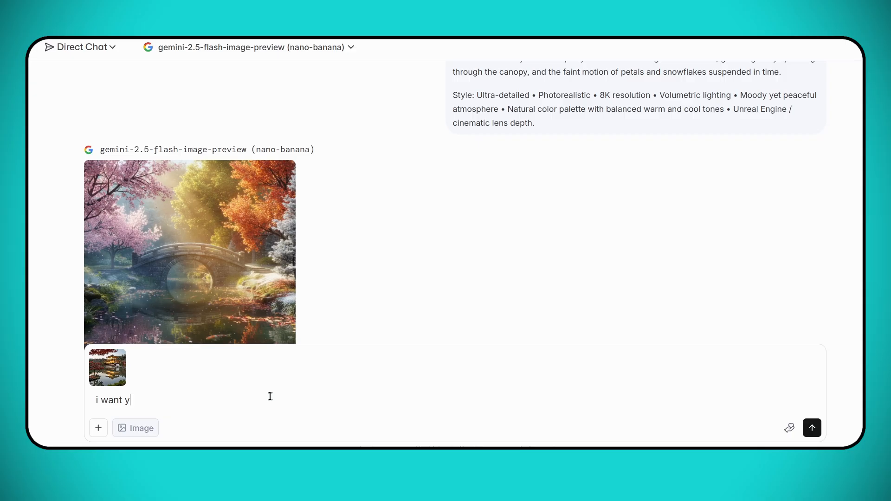
Write an edit request for the attached golden-pavilion photo and send it
type("ou to change")
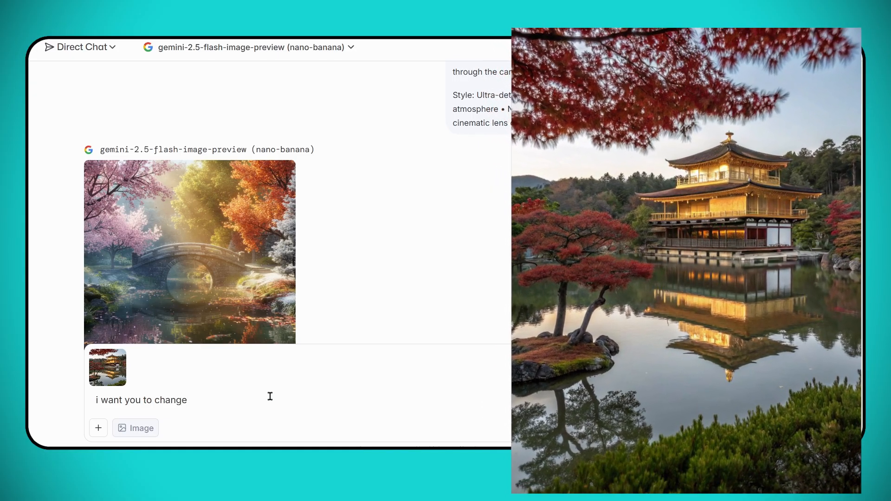
left_click(811, 428)
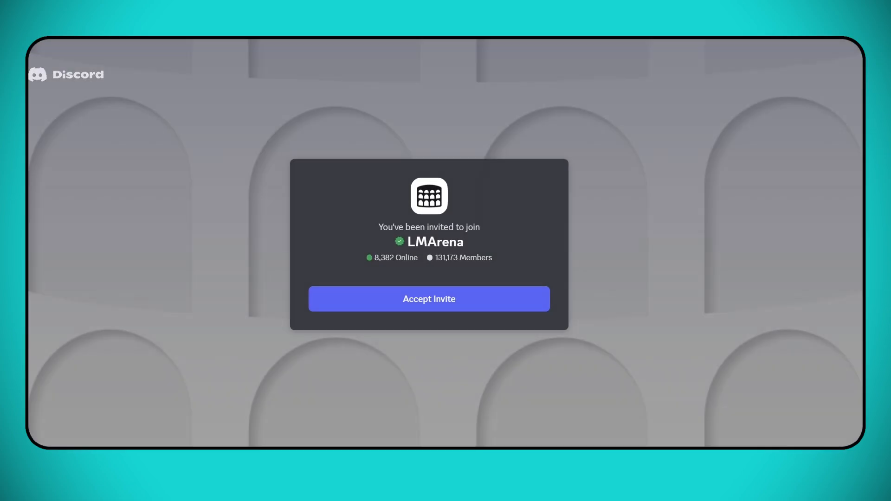
Join the LMArena Discord server and browse the BMW M4 Dubai videos in video-arena-1
left_click(429, 299)
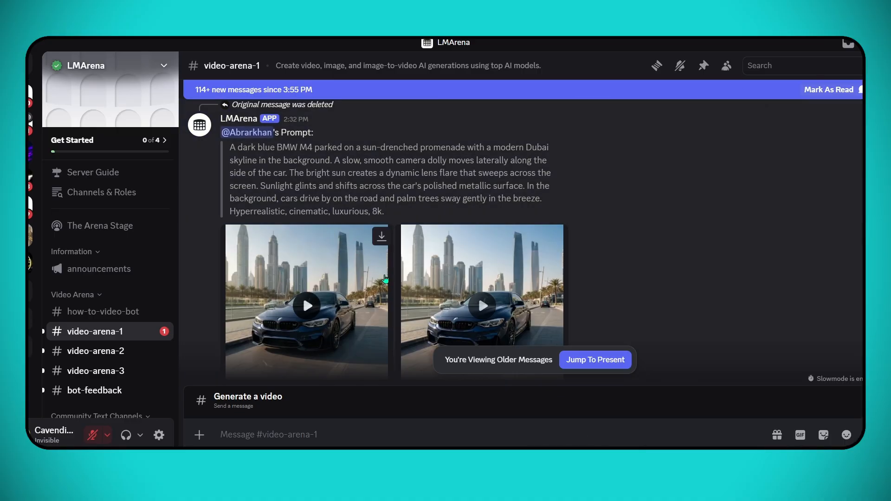
scroll("down", 3)
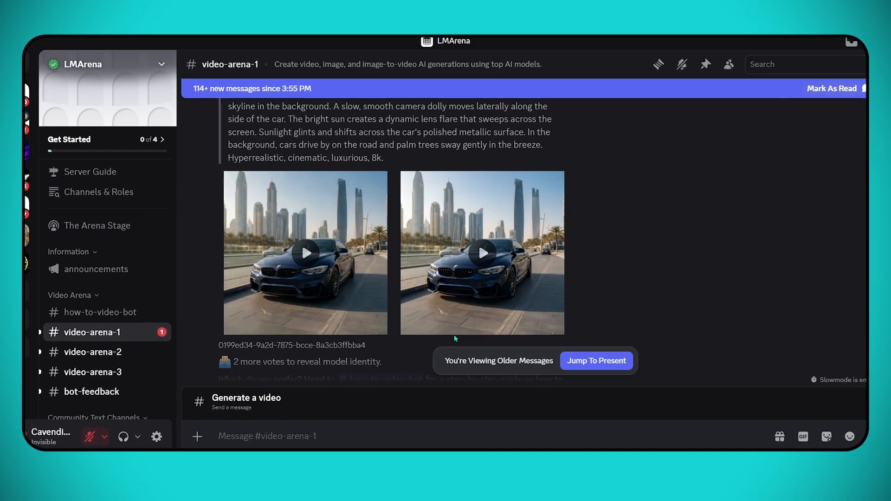